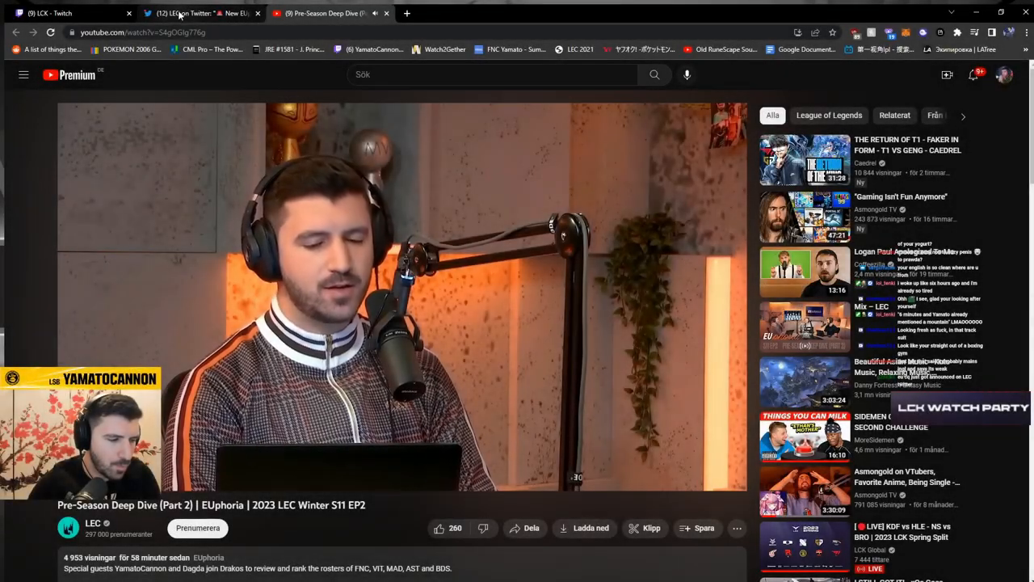
# - Switch to the LEC Twitter profile and scroll to the 'Introducing the EMEA Champions Queue!' tweet
pyautogui.click(198, 13)
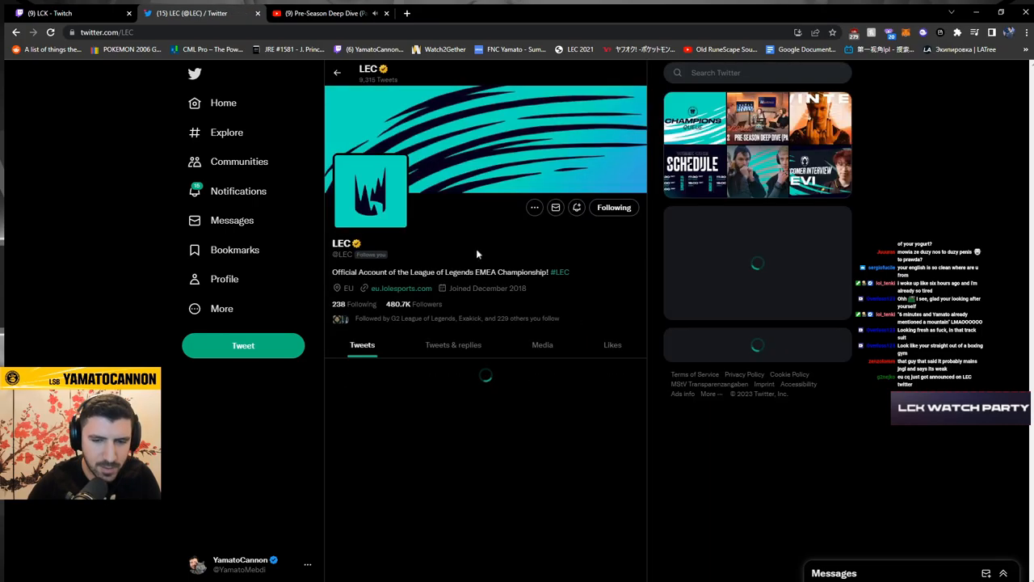
pyautogui.scroll(-3)
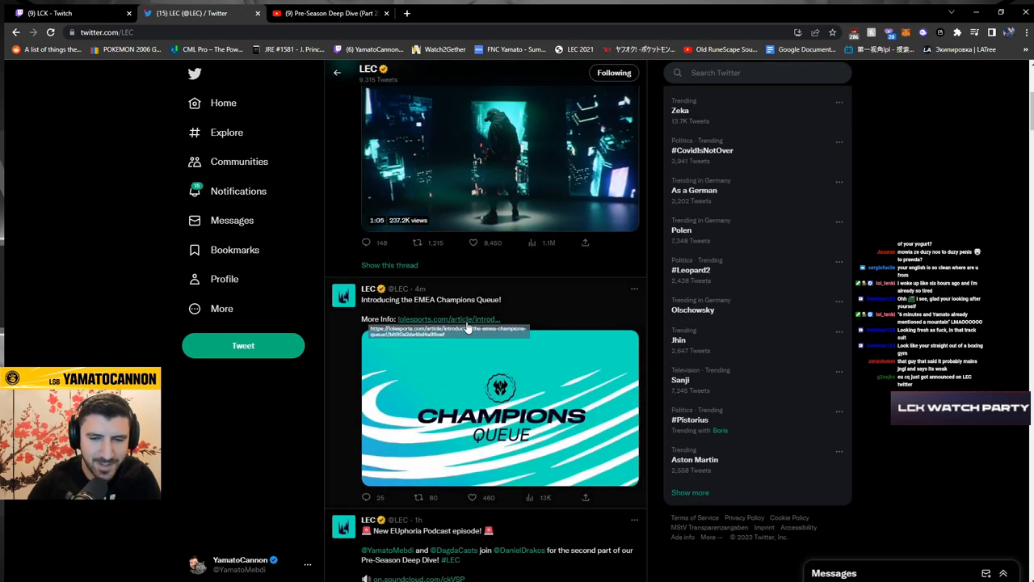
# - Open the tweet's lolesports.com link and read the article's description and 2023 split schedule
pyautogui.click(444, 320)
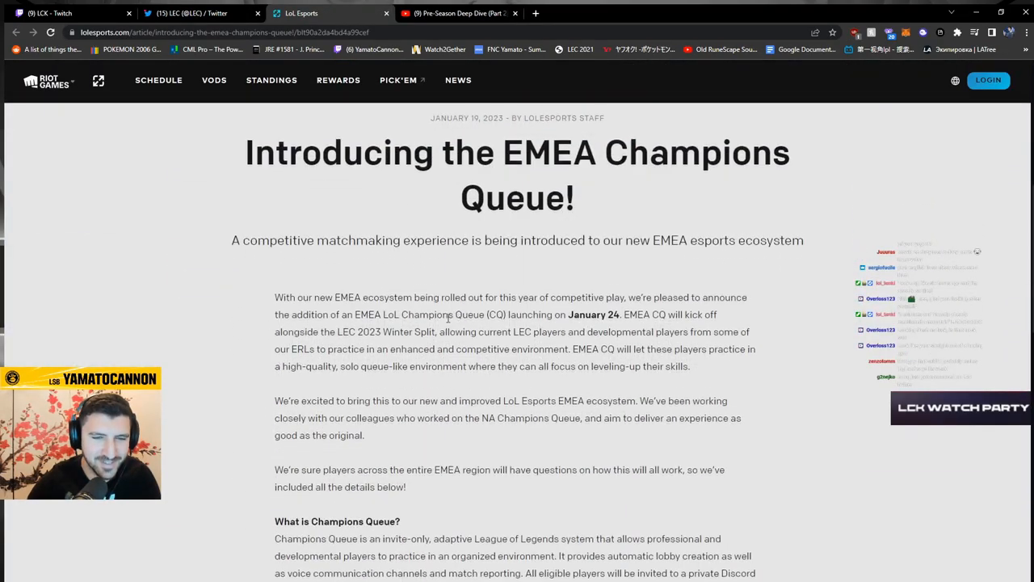
pyautogui.scroll(-3)
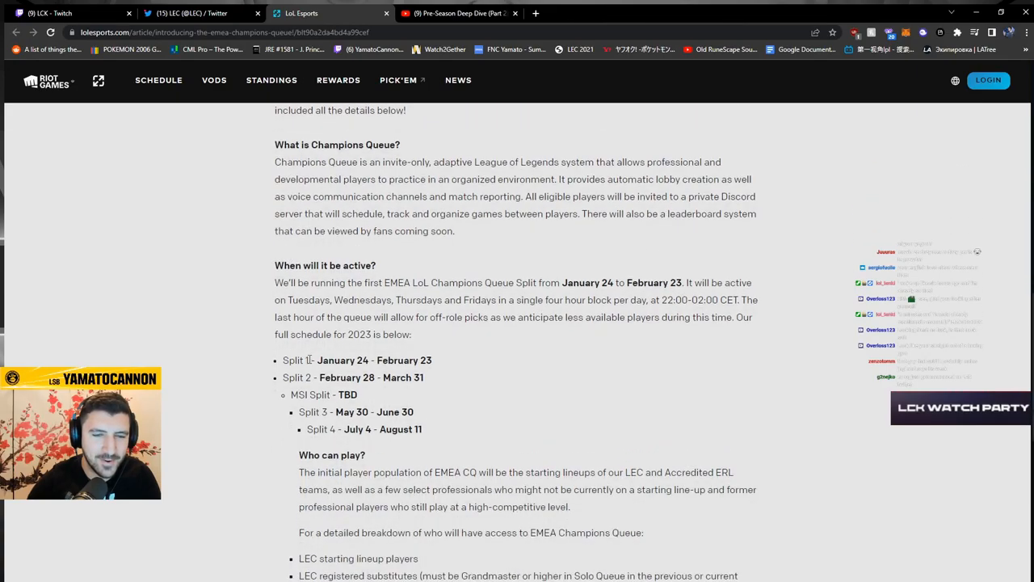
pyautogui.doubleClick(342, 359)
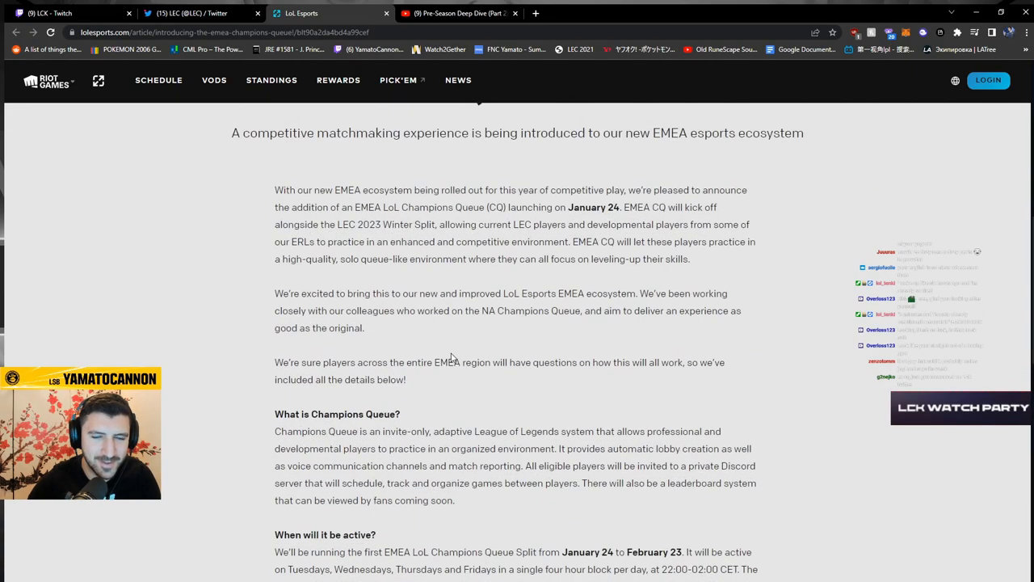
pyautogui.scroll(-3)
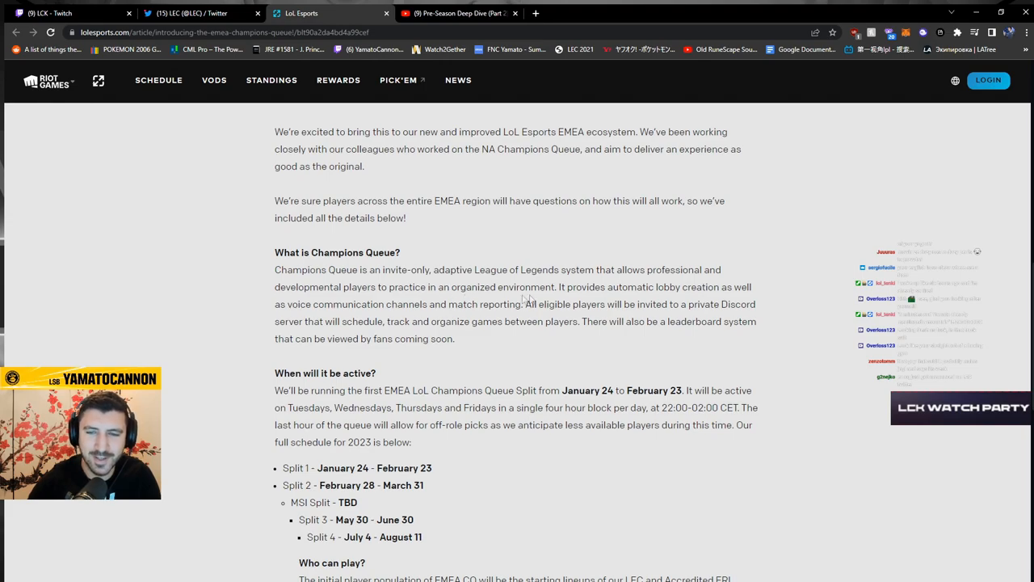
pyautogui.moveTo(645, 297)
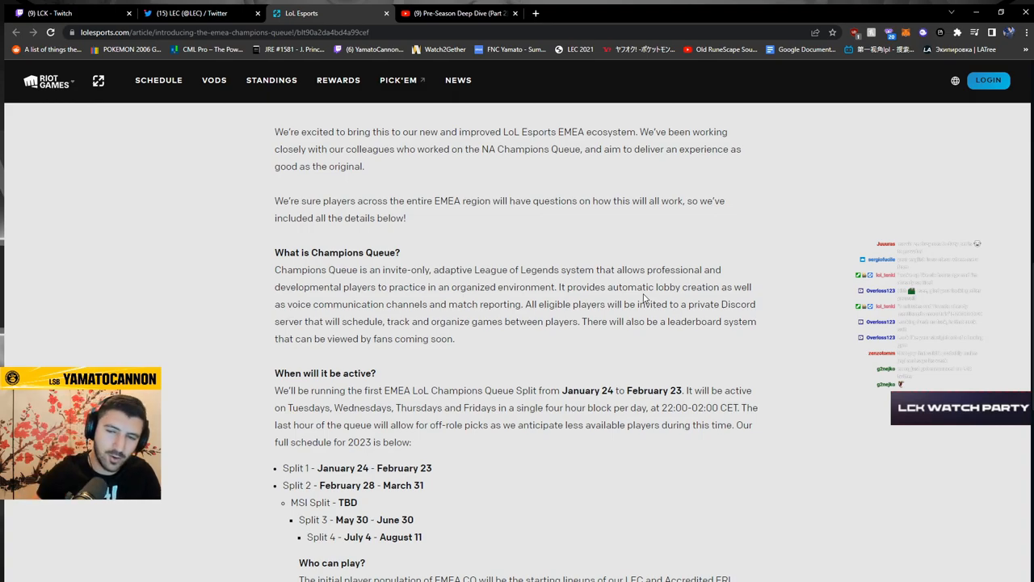
pyautogui.moveTo(403, 340)
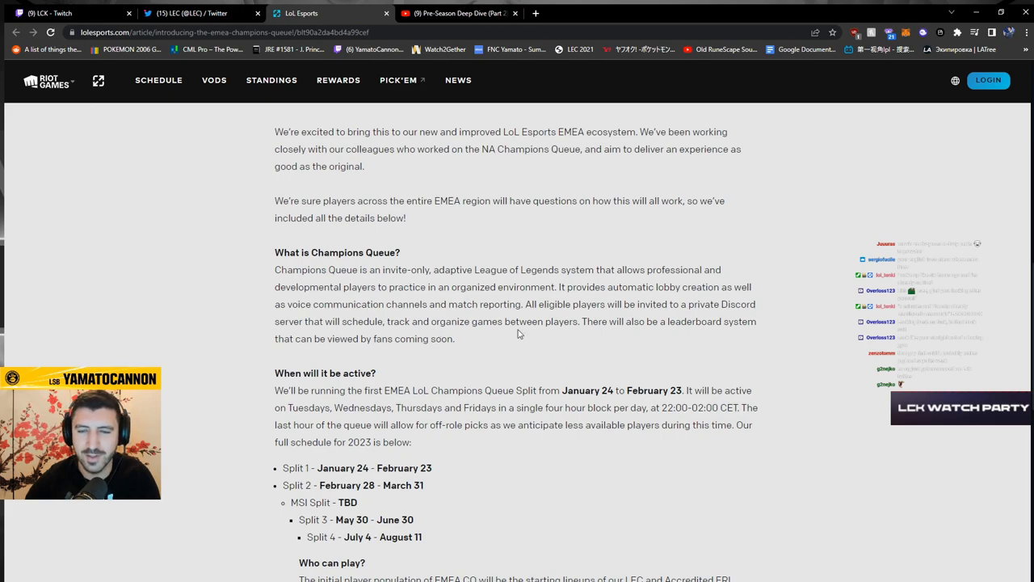
pyautogui.scroll(-3)
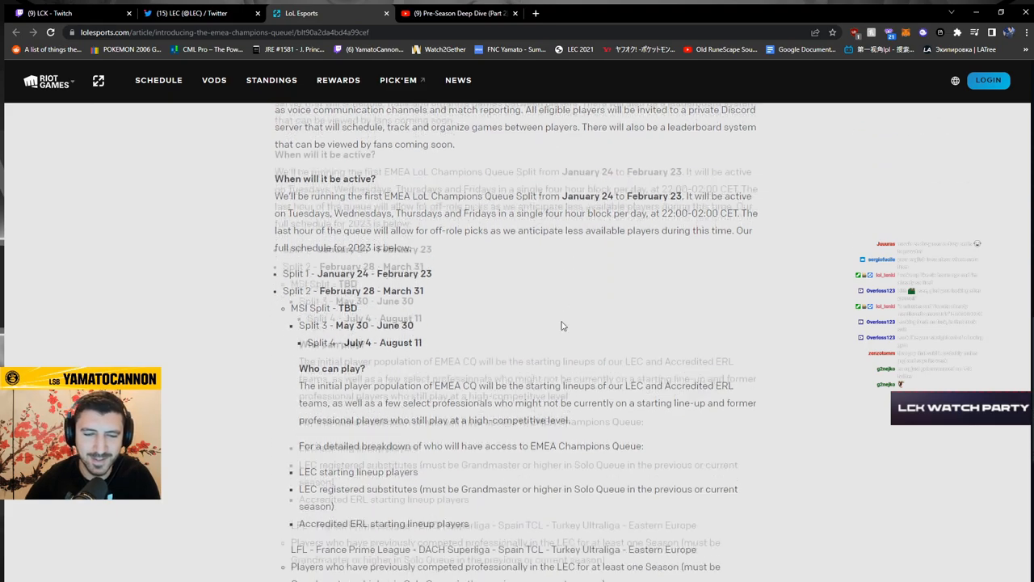
pyautogui.scroll(-3)
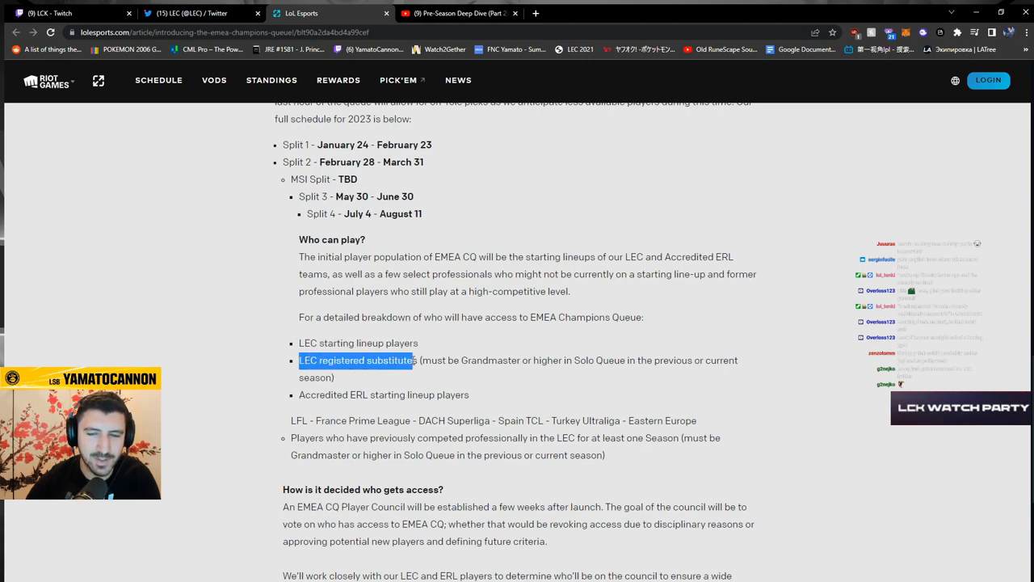
pyautogui.moveTo(416, 360); pyautogui.dragTo(598, 360)
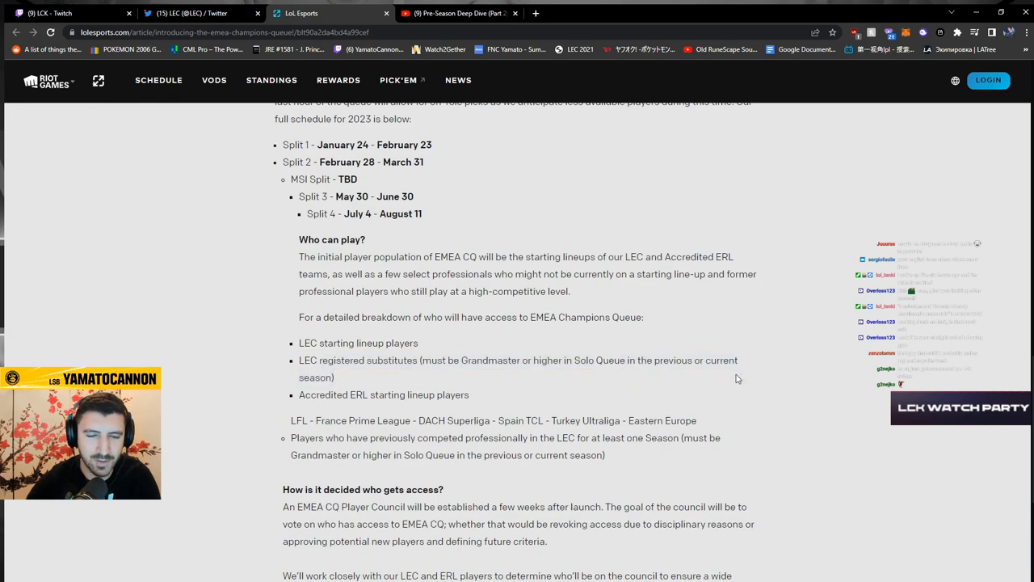
pyautogui.scroll(-3)
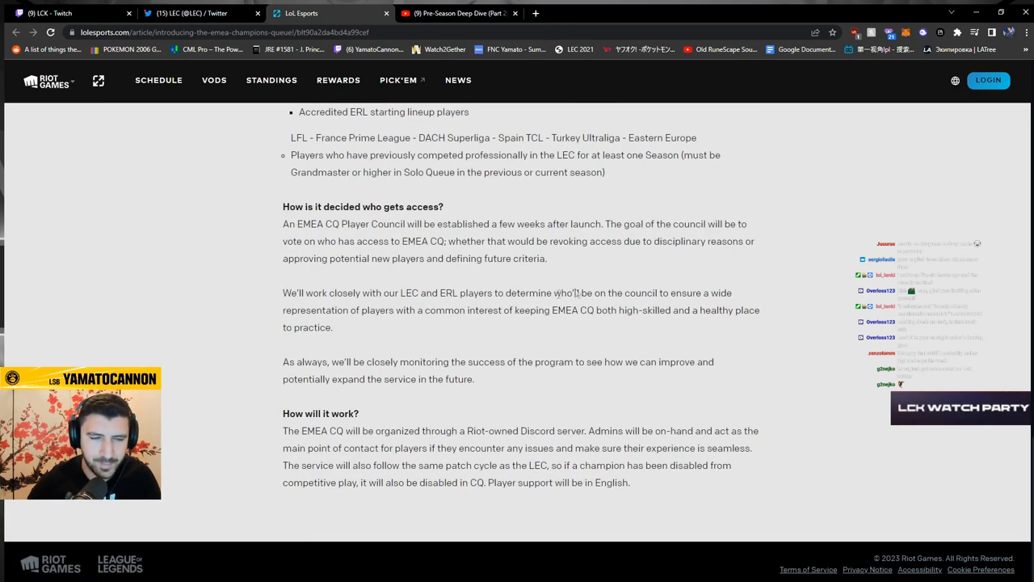
pyautogui.scroll(3)
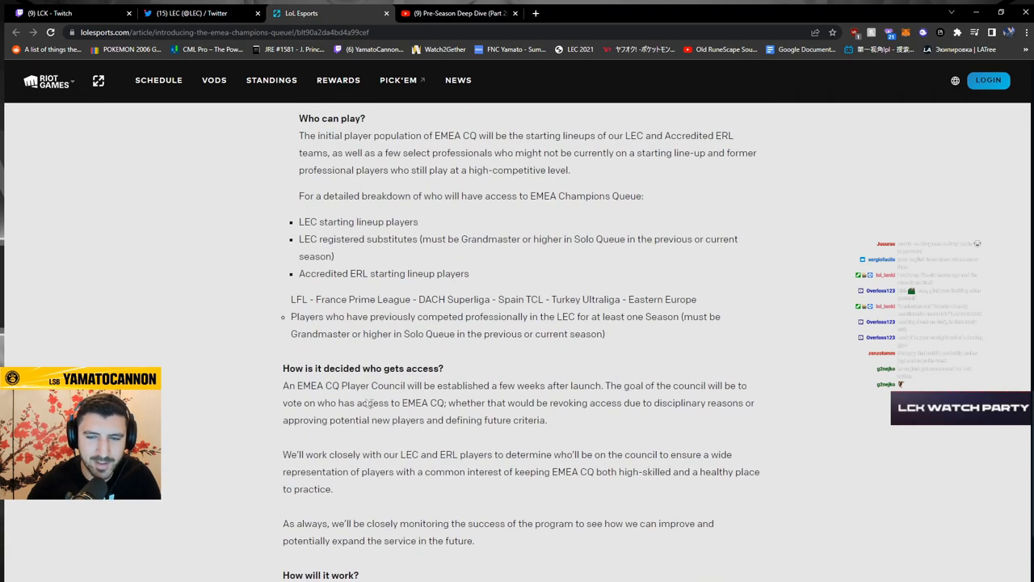
pyautogui.moveTo(541, 316); pyautogui.dragTo(677, 316)
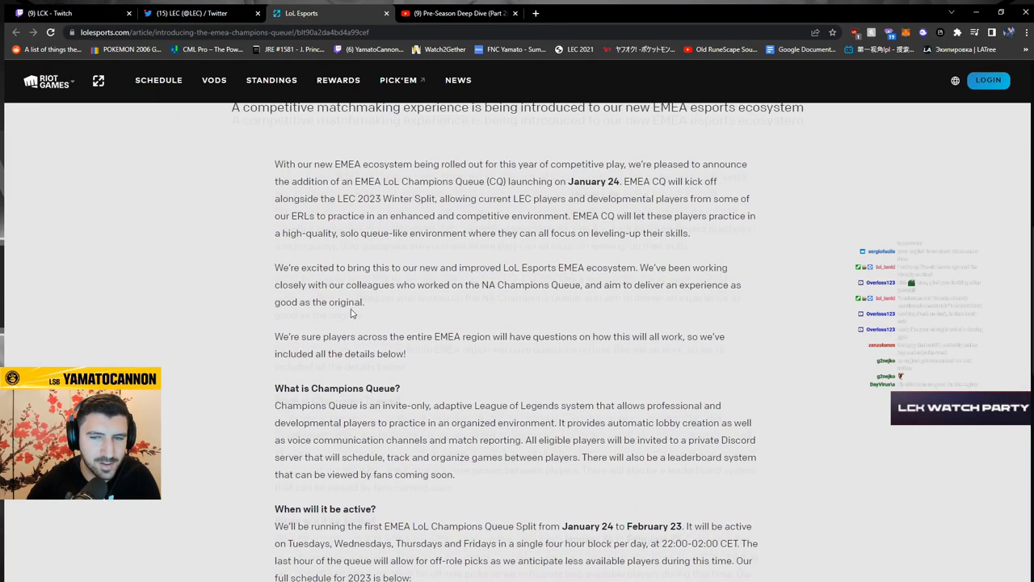
# - Scroll through the rest of the Champions Queue article, then browse the LEC Twitter feed again
pyautogui.scroll(-3)
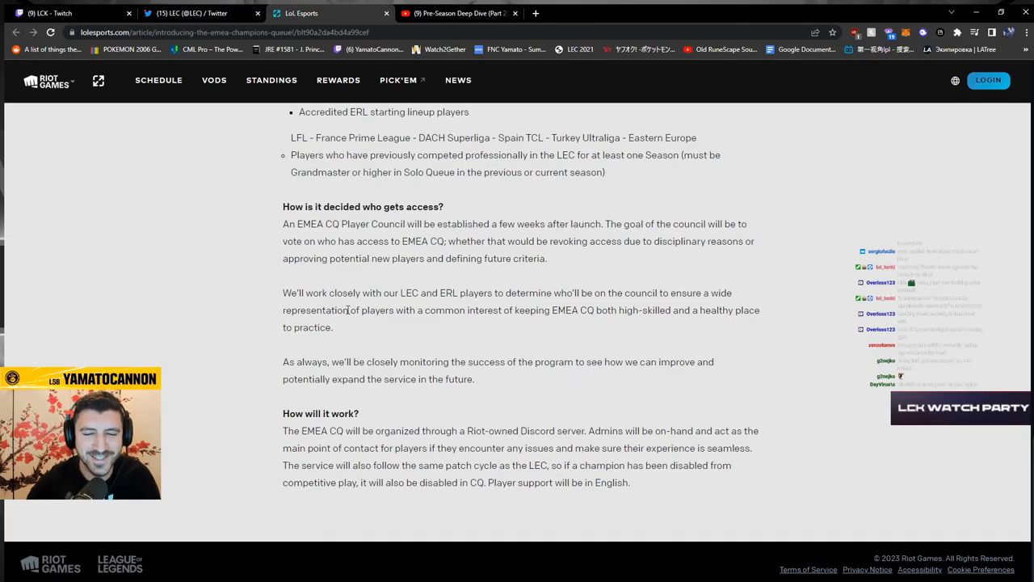
pyautogui.scroll(3)
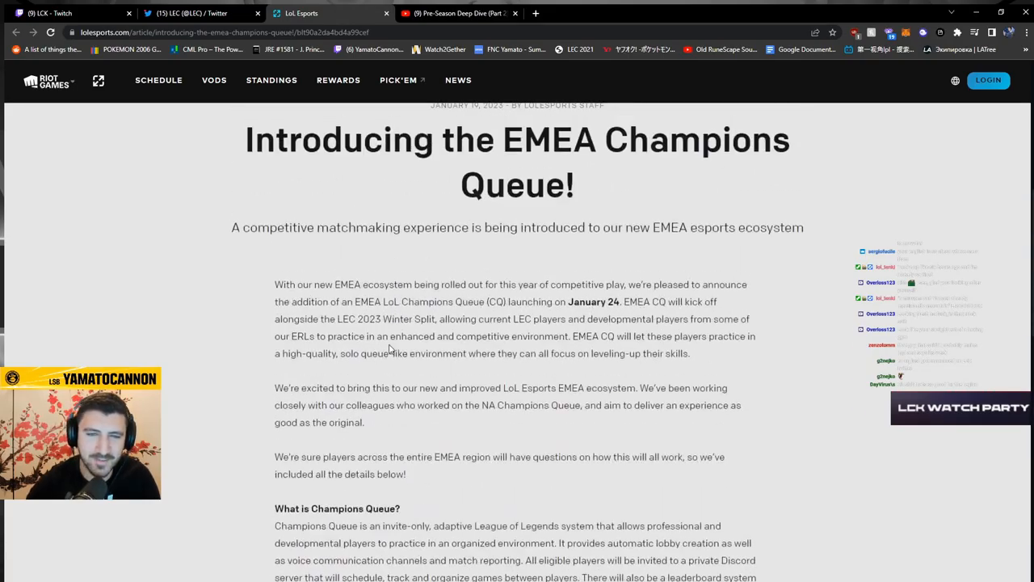
pyautogui.scroll(-3)
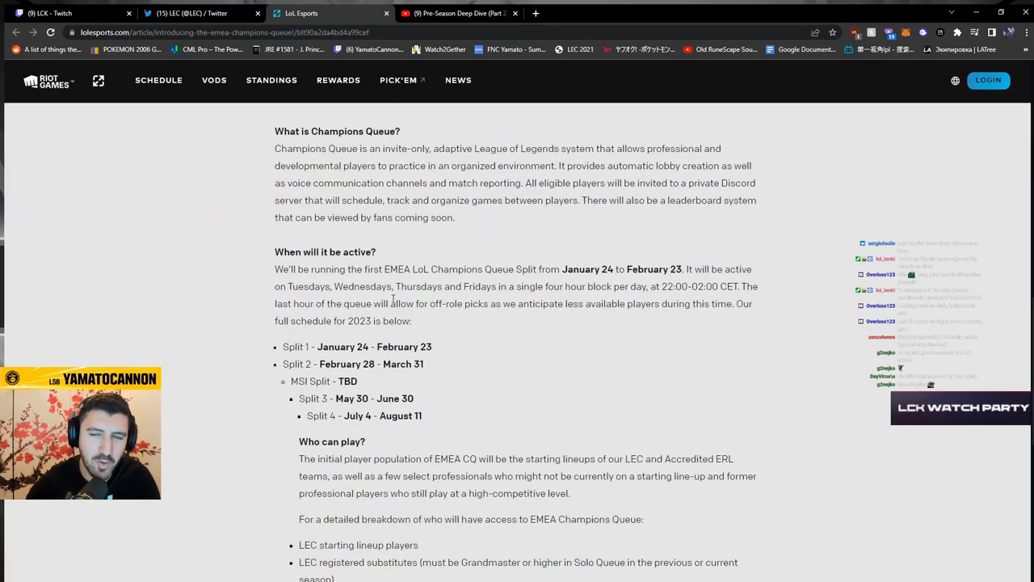
pyautogui.moveTo(415, 318)
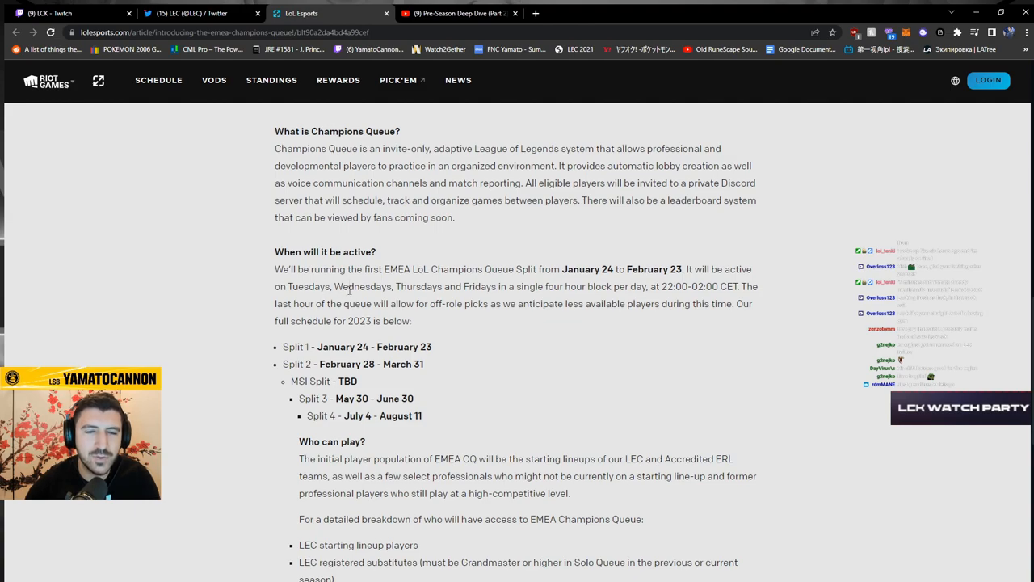
pyautogui.moveTo(495, 286)
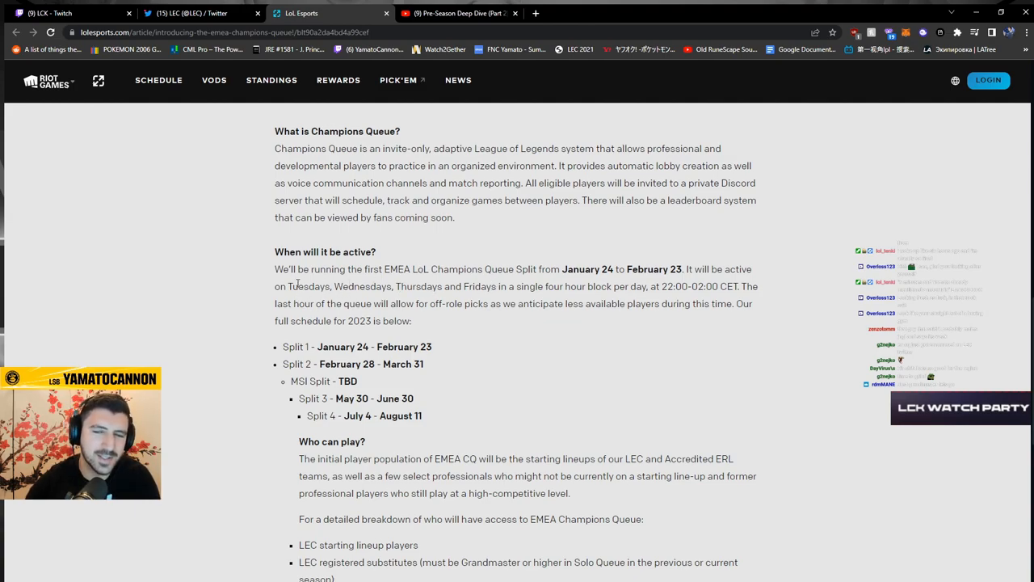
pyautogui.scroll(-3)
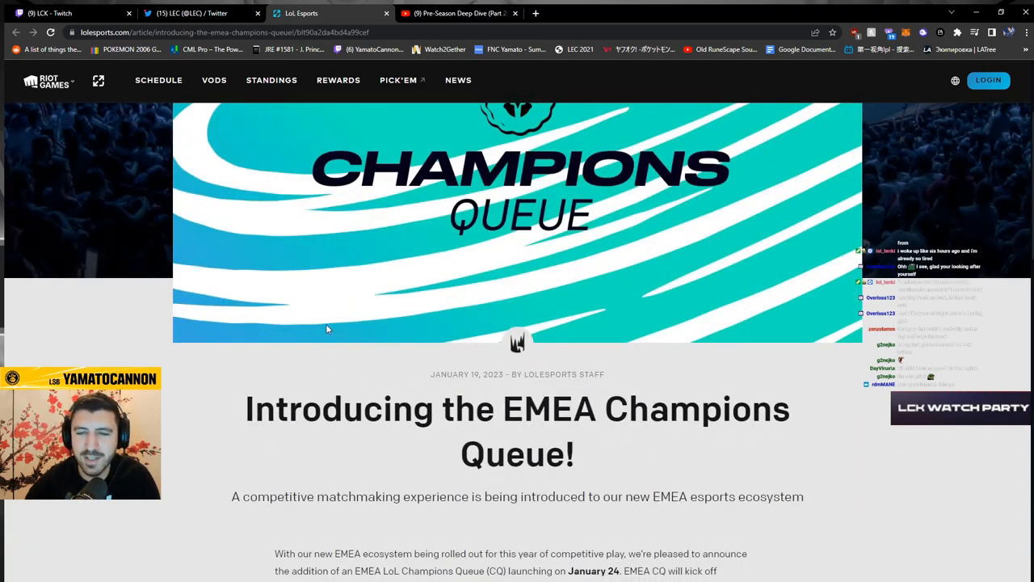
pyautogui.scroll(-3)
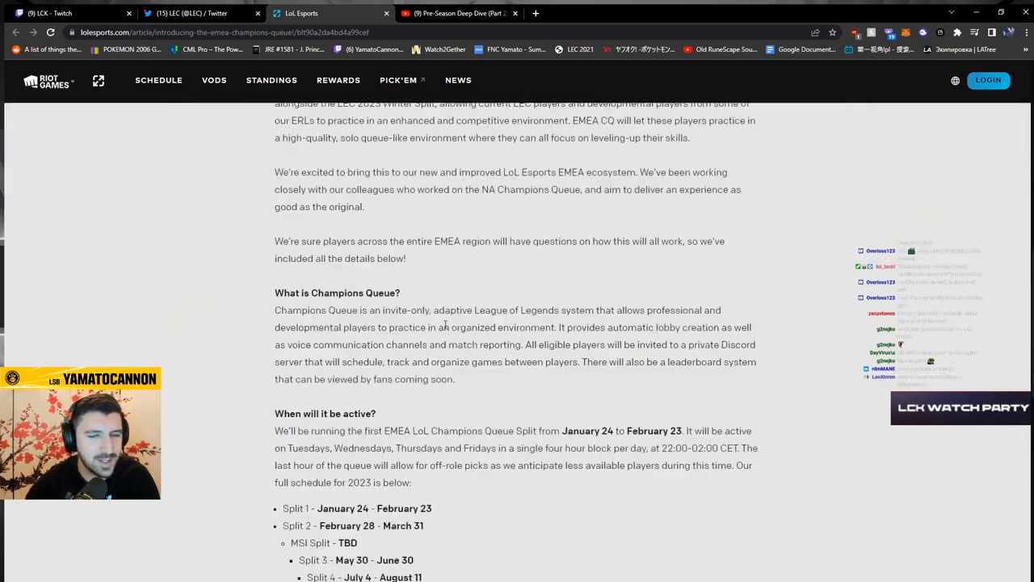
pyautogui.scroll(-3)
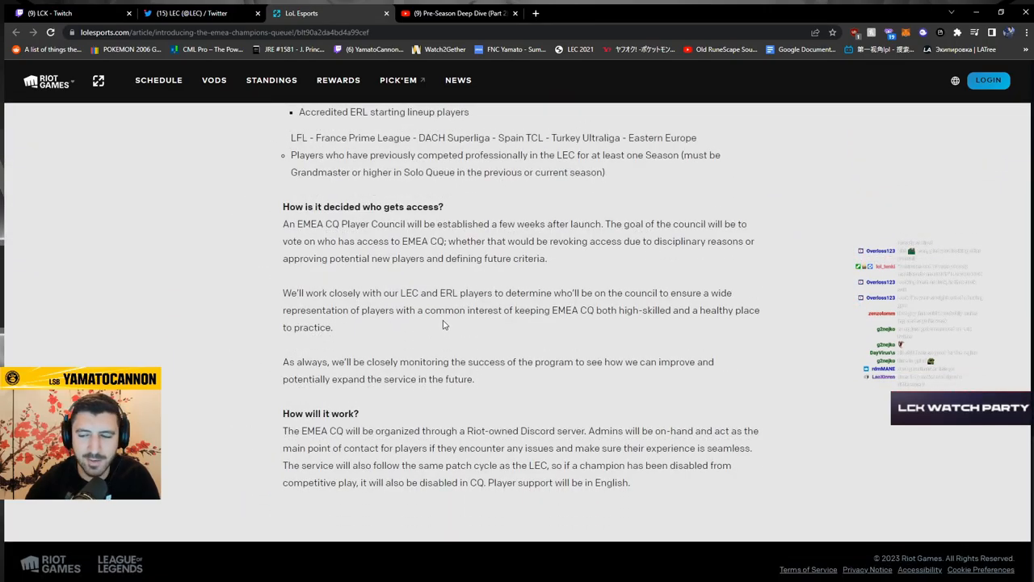
pyautogui.moveTo(263, 306)
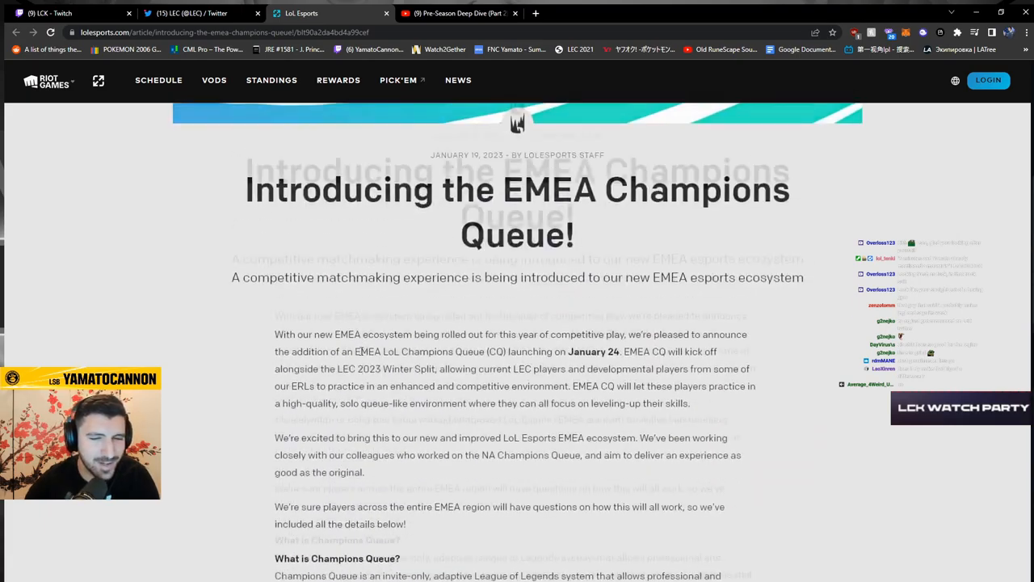
pyautogui.click(194, 13)
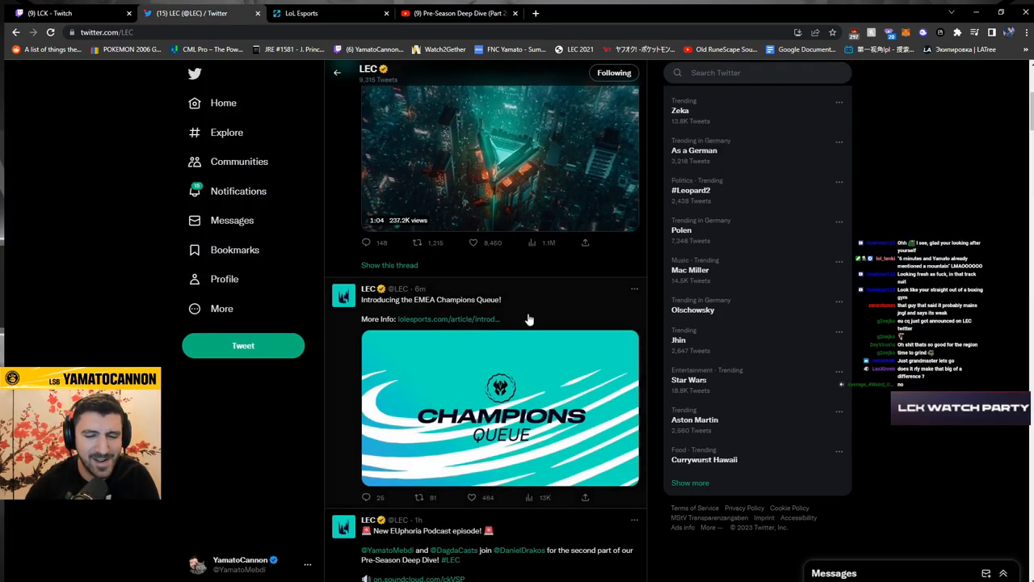
pyautogui.scroll(-3)
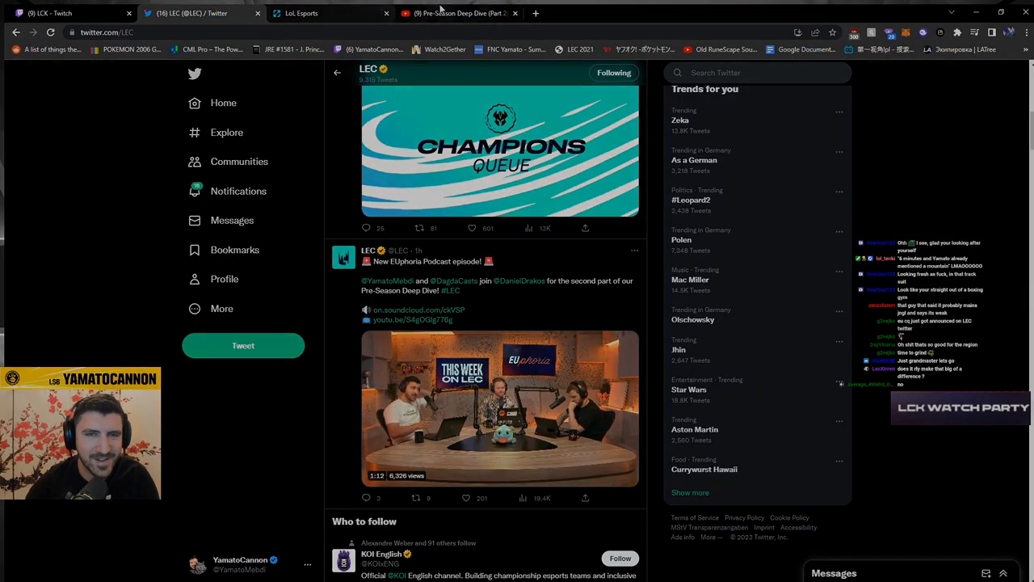